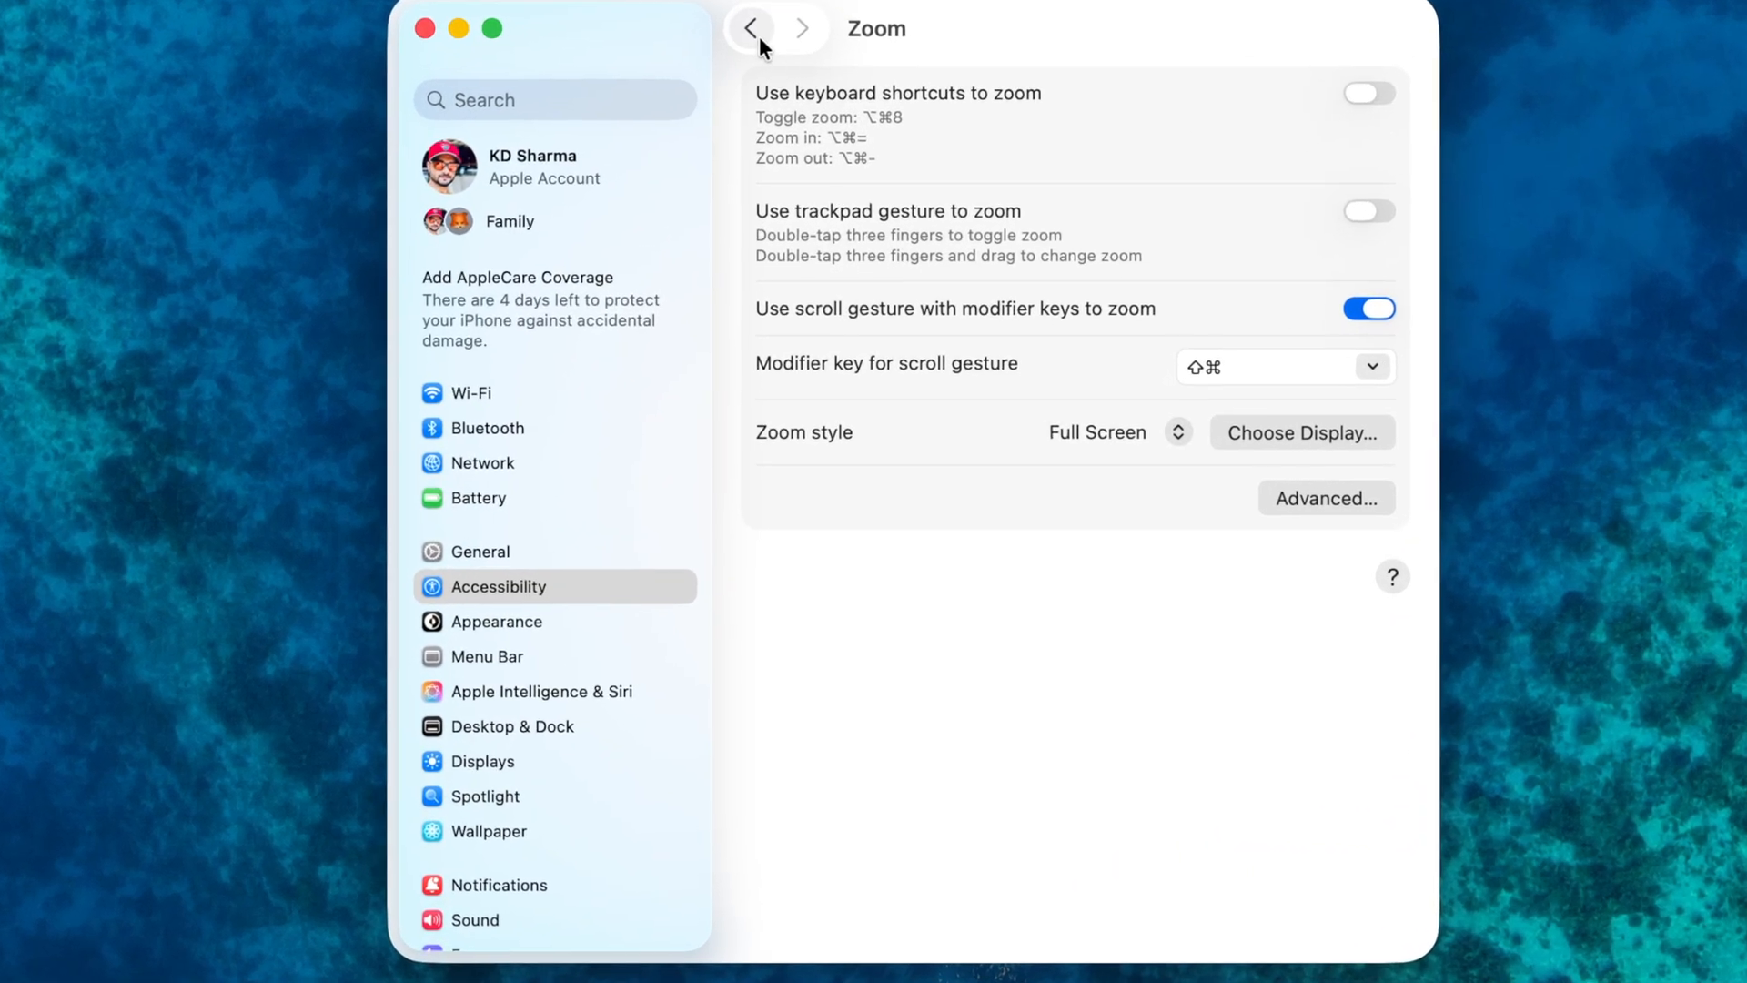
Return to the Accessibility overview and show the Hover Text settings
{"action": "left_click", "coordinate": [751, 29]}
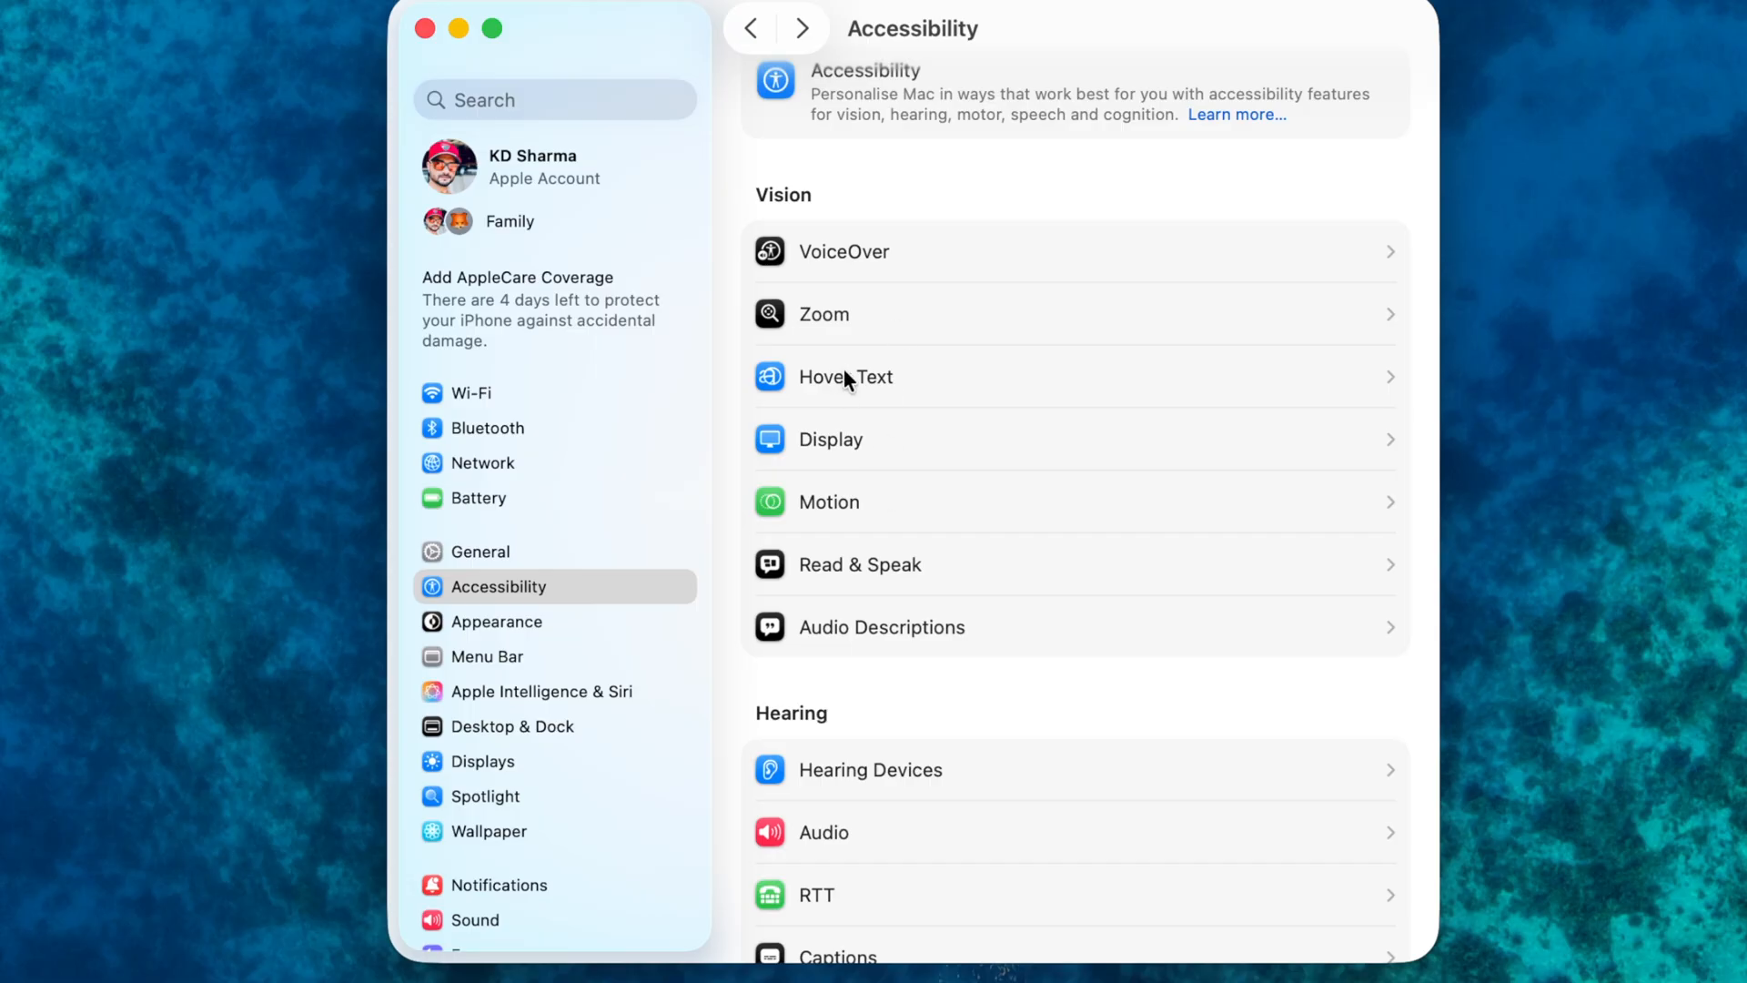
{"action": "left_click", "coordinate": [844, 377]}
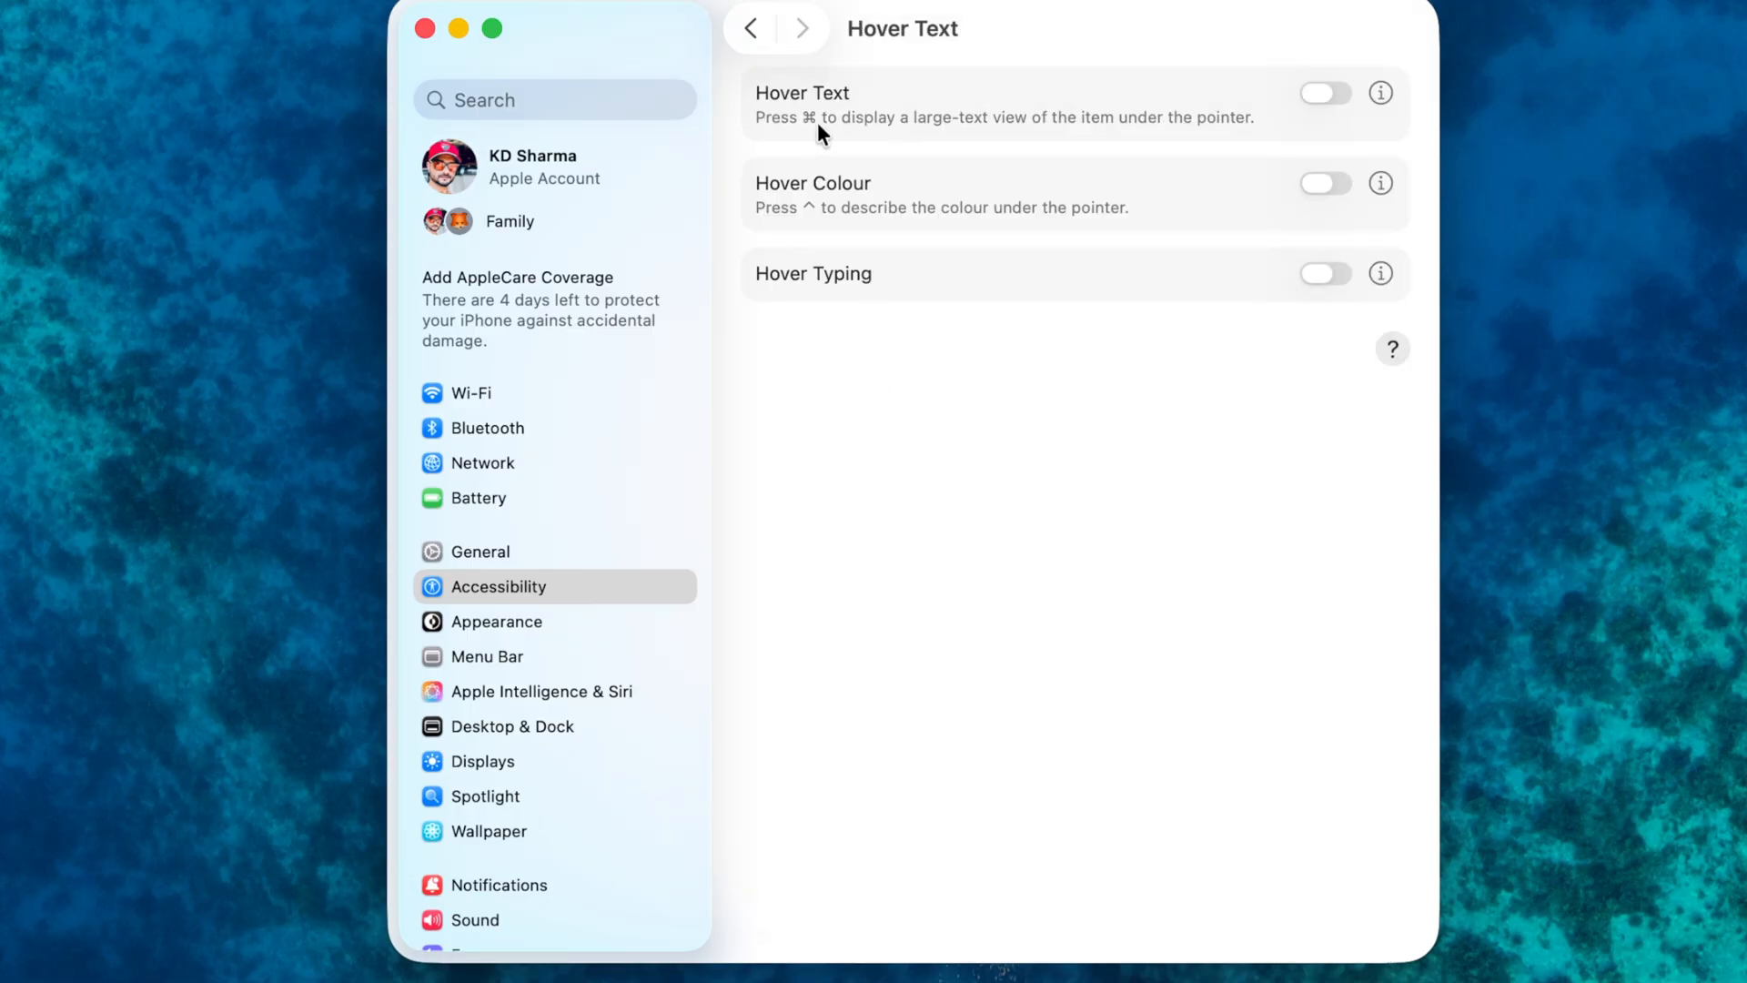